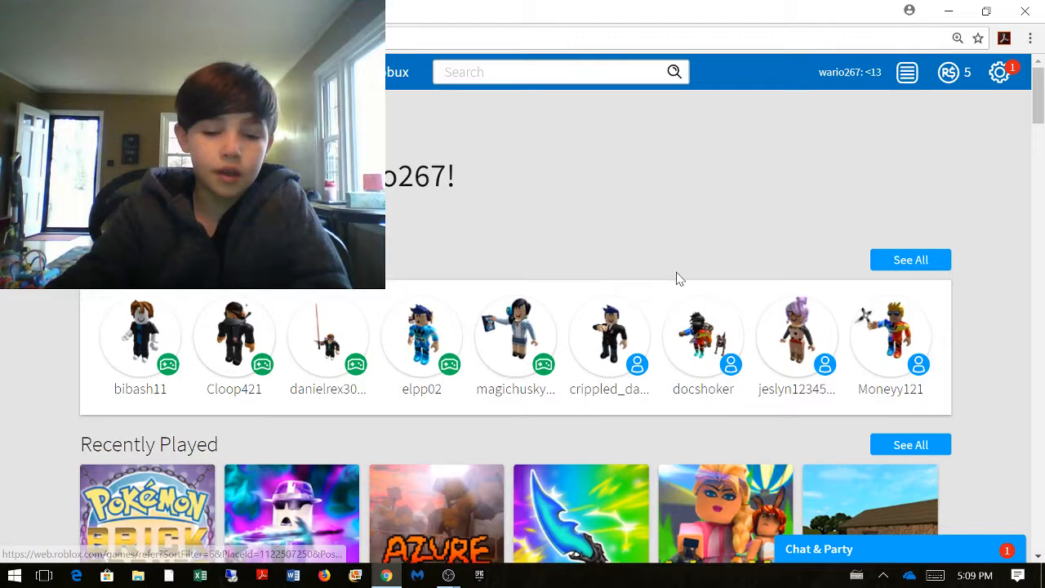
# Open the Pokemon Brick Bronze game page from Recently Played on the home page.
pyautogui.scroll(-3)
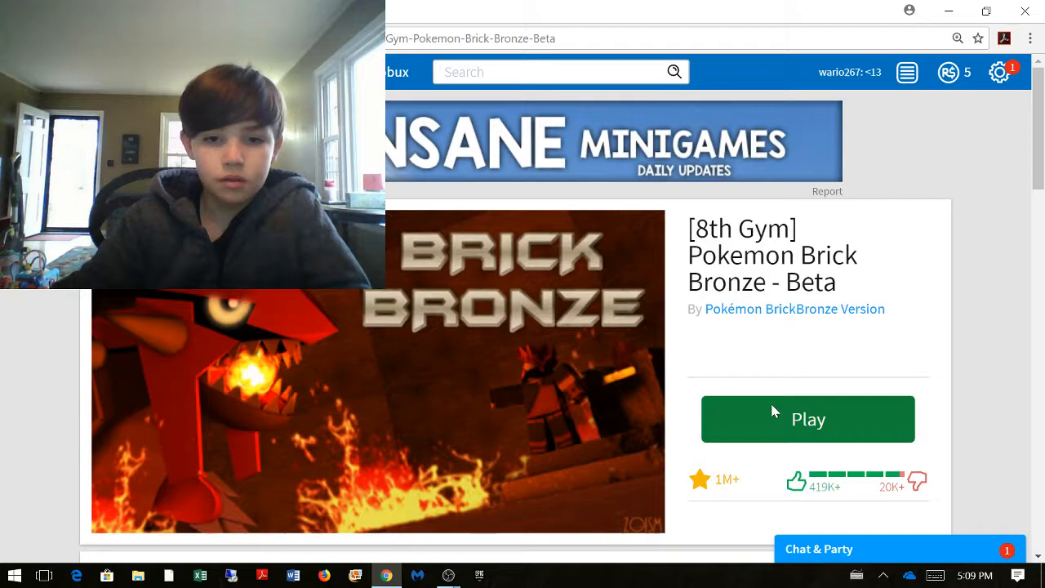
# Launch Pokemon Brick Bronze with the green Play button so Roblox starts loading.
pyautogui.click(806, 418)
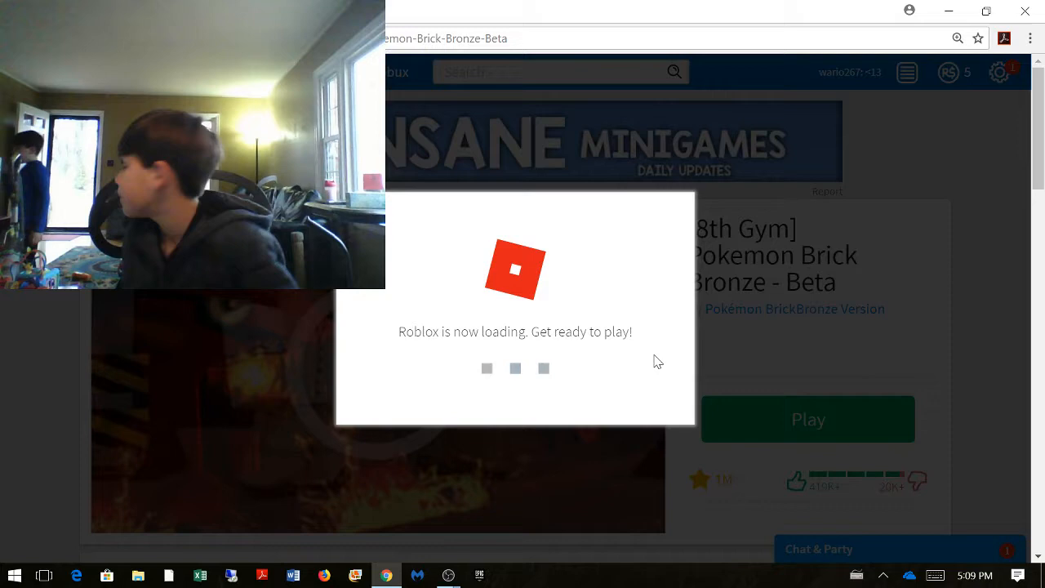